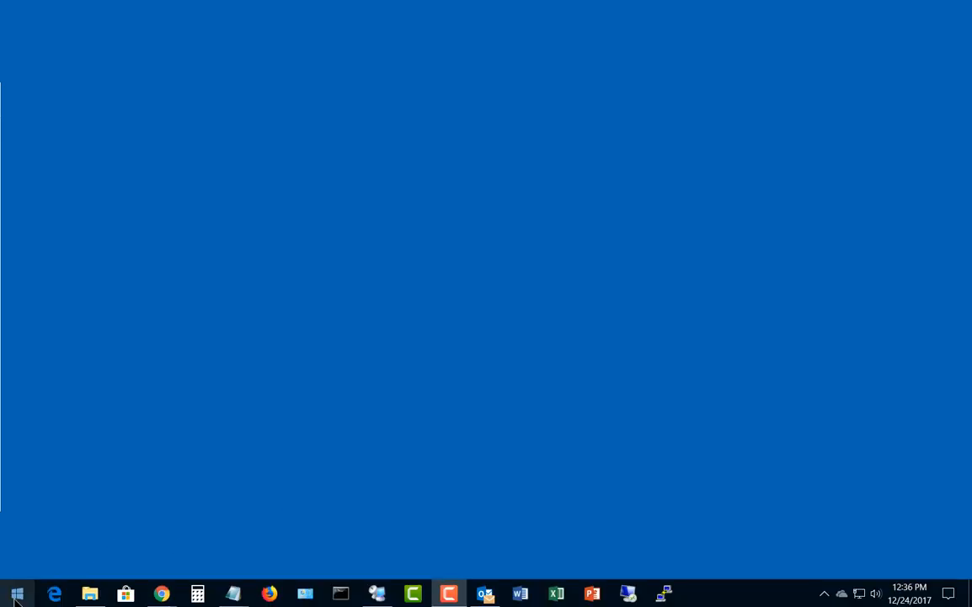
Launch Windows Settings from the Start menu to reach its home page
left_click(16, 593)
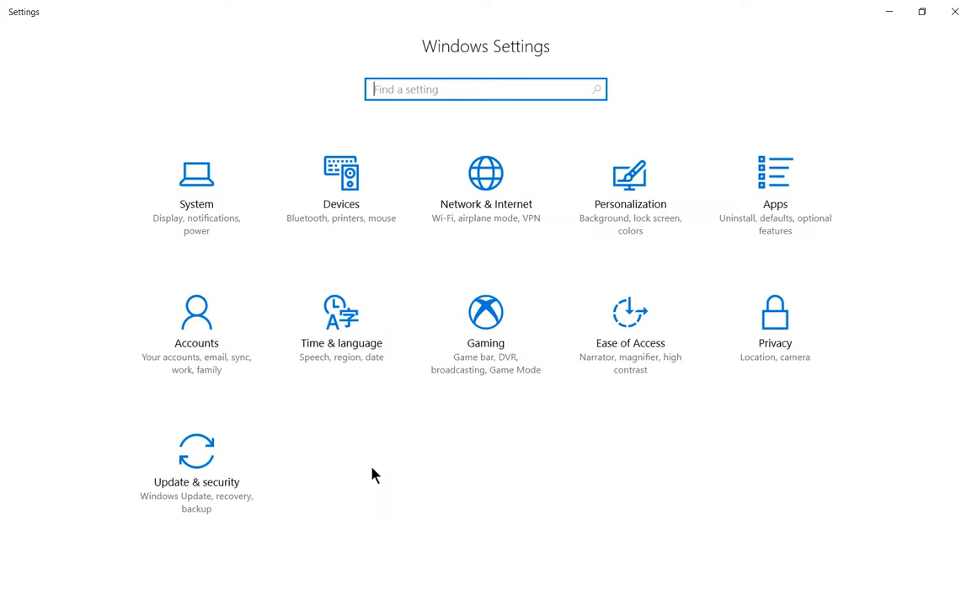
mouse_move(426, 455)
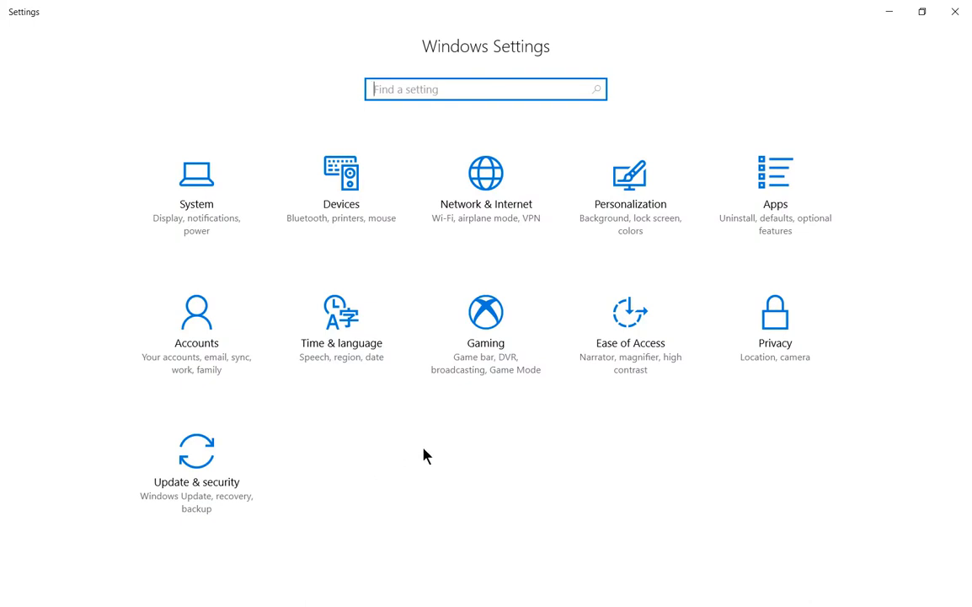
Go to Accounts > Sign-in options and bring the PIN section into view
left_click(195, 329)
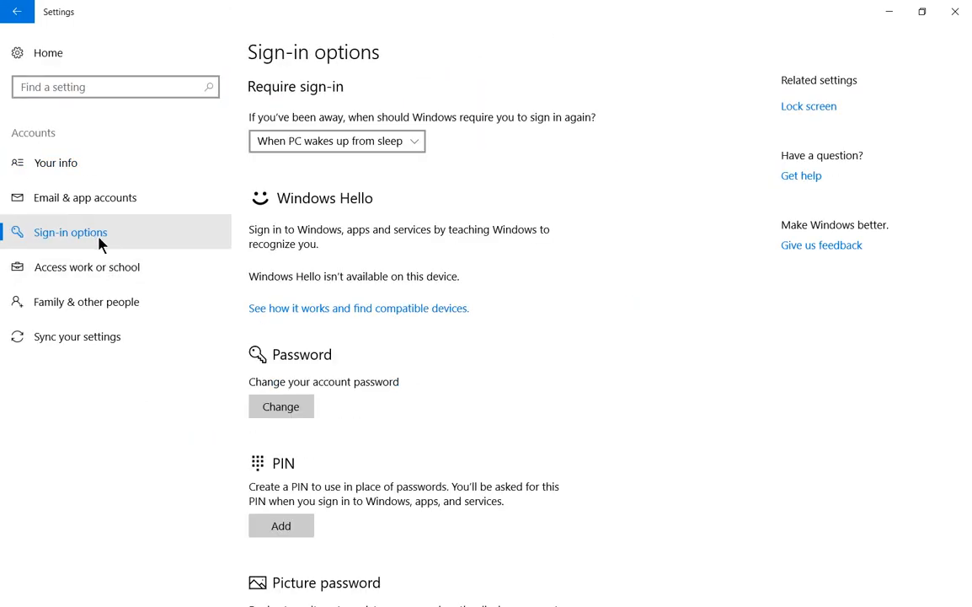
scroll("down", 3)
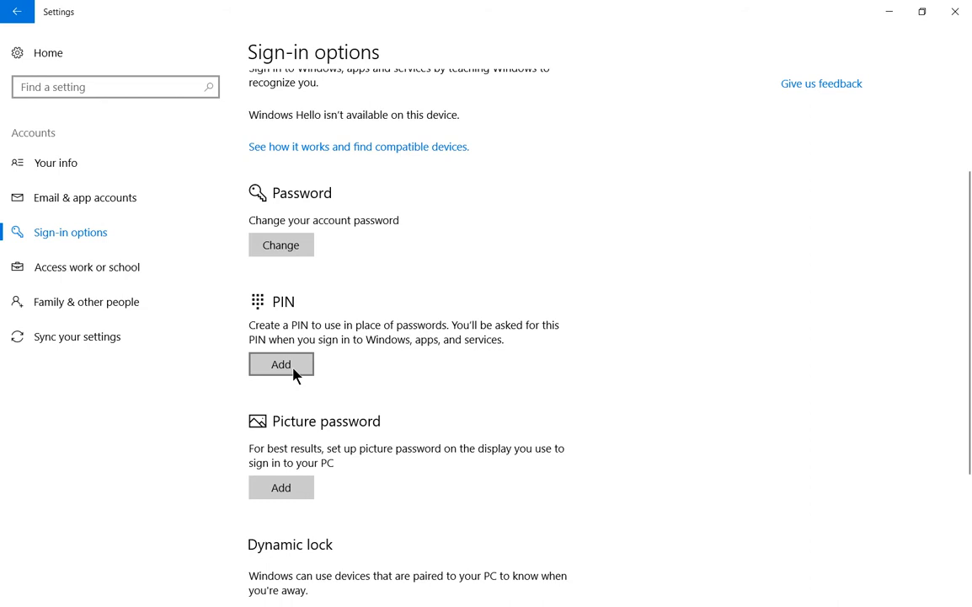
Start adding a PIN and submit the account password to verify identity
left_click(280, 364)
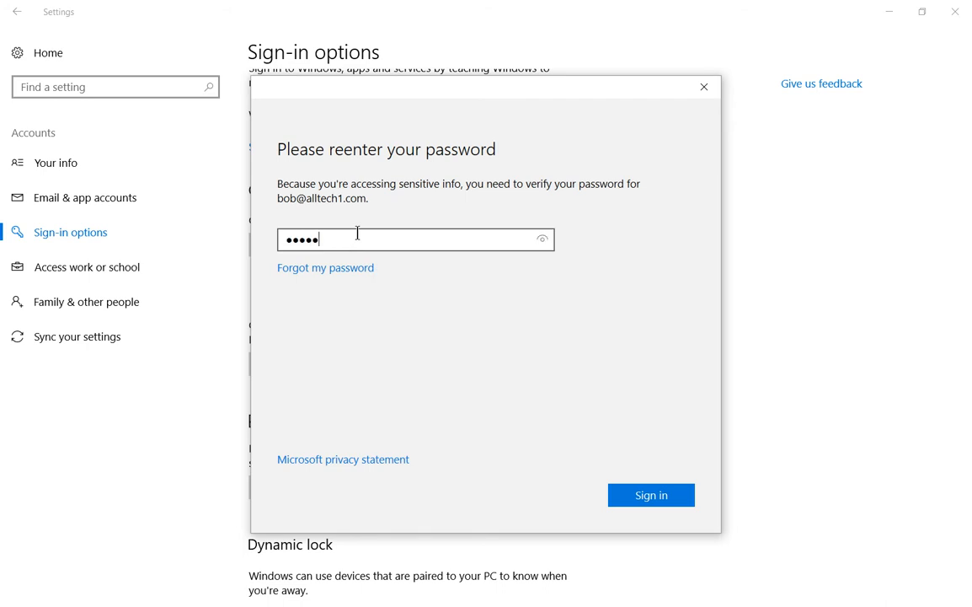
left_click(650, 496)
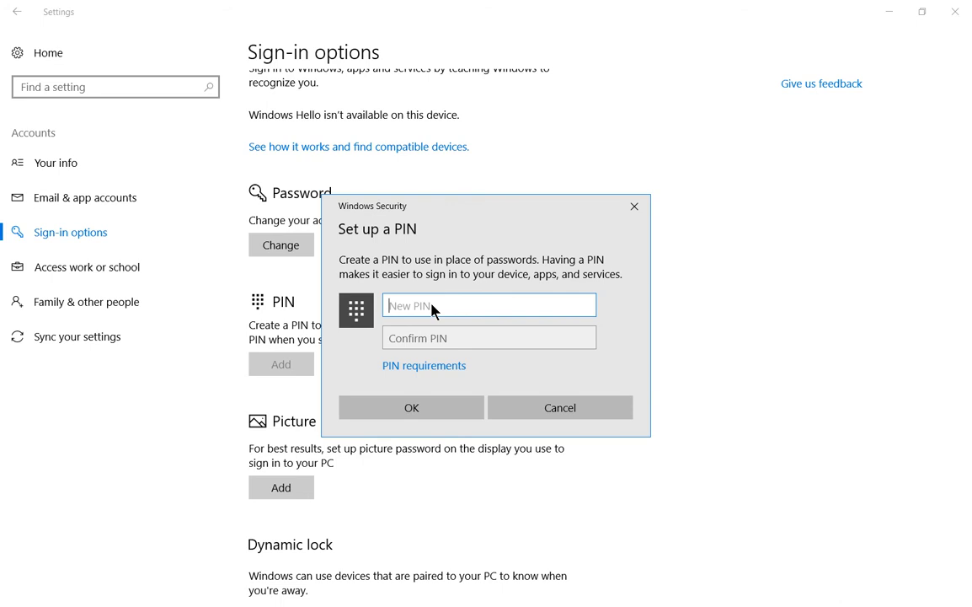
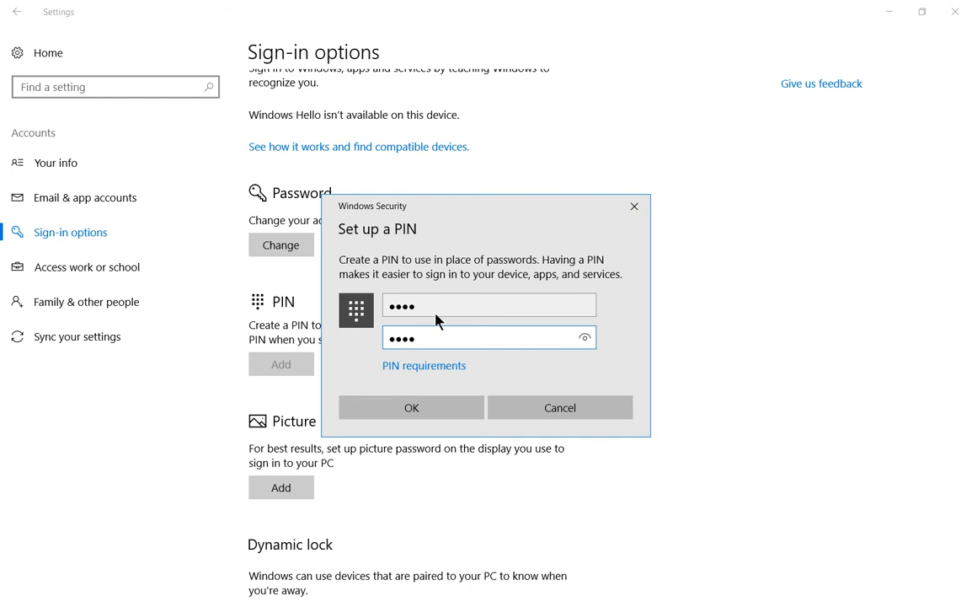
left_click(425, 364)
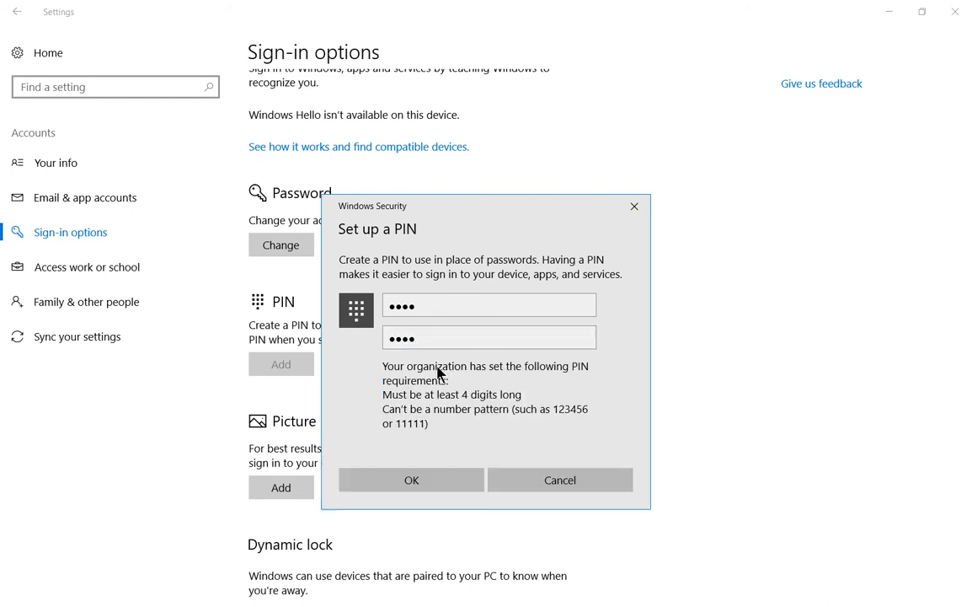
mouse_move(470, 430)
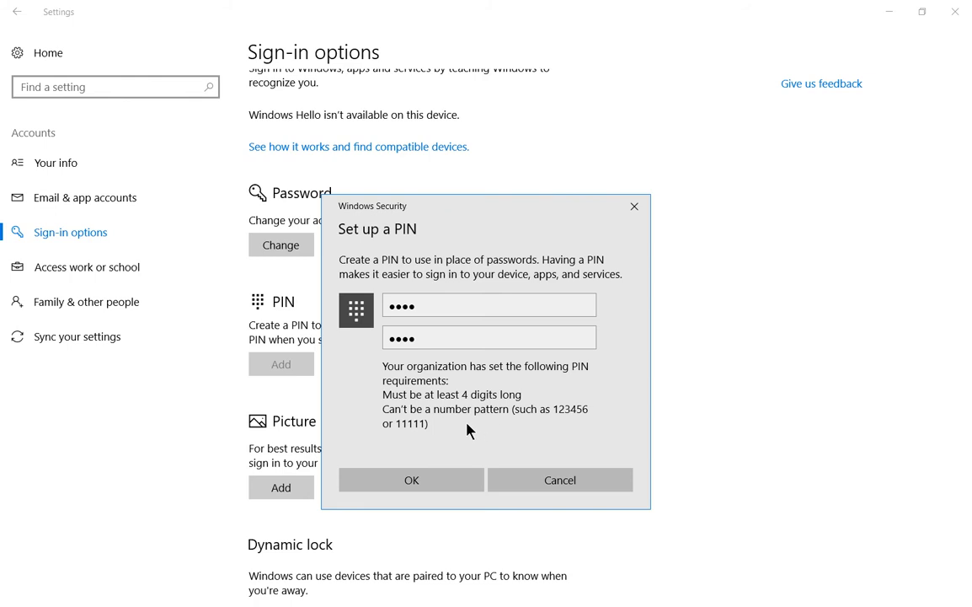
mouse_move(462, 425)
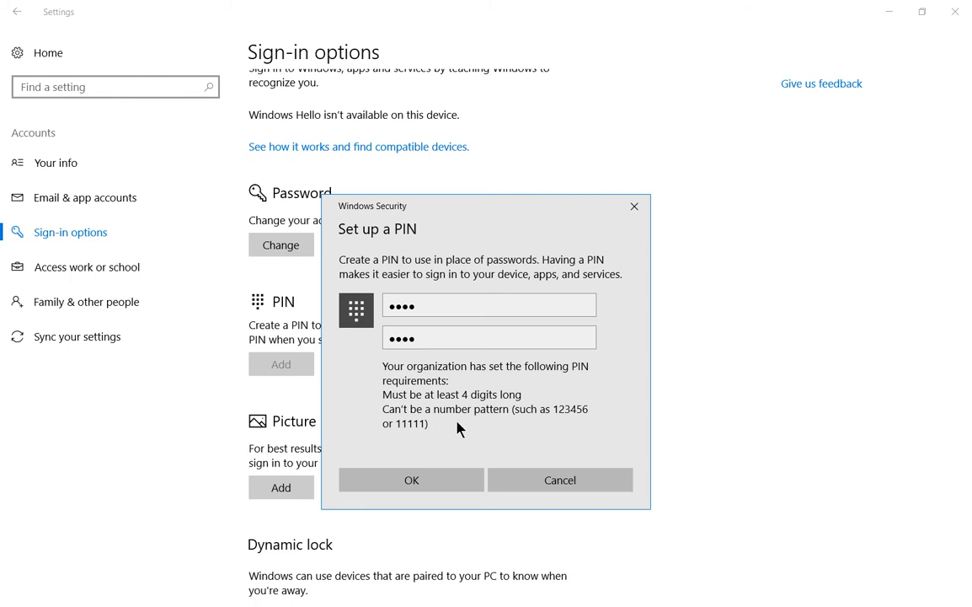
mouse_move(470, 425)
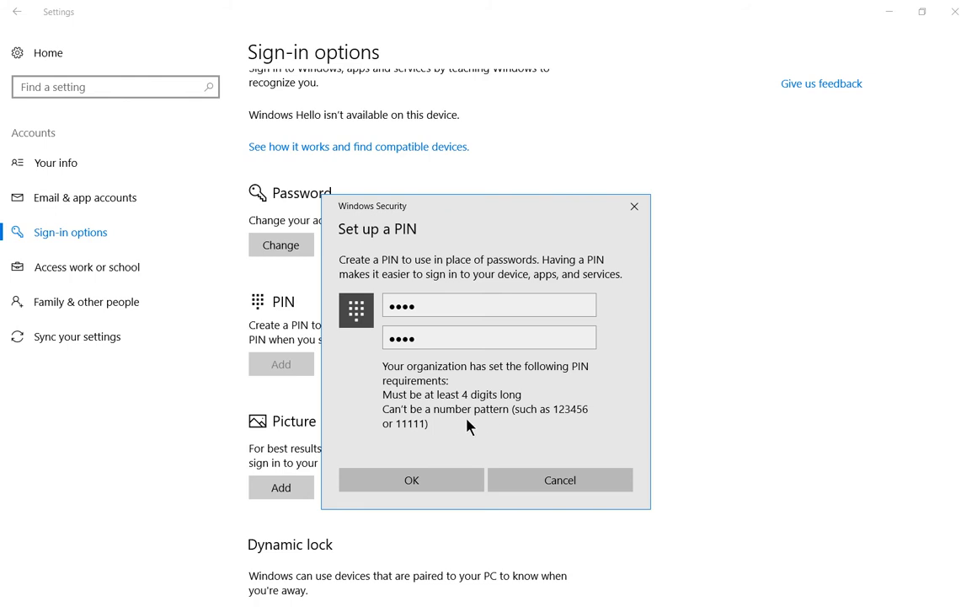
mouse_move(412, 478)
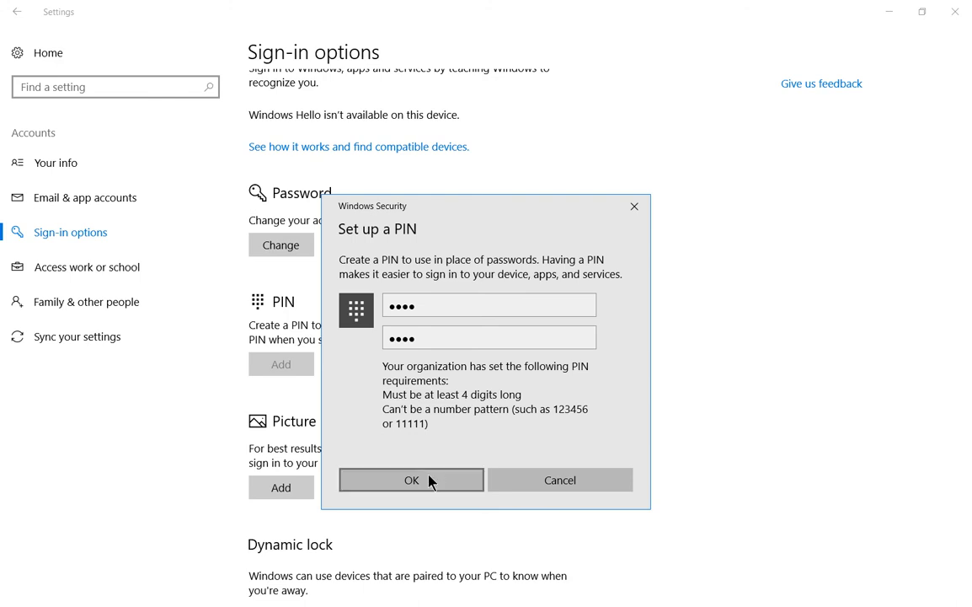
left_click(412, 479)
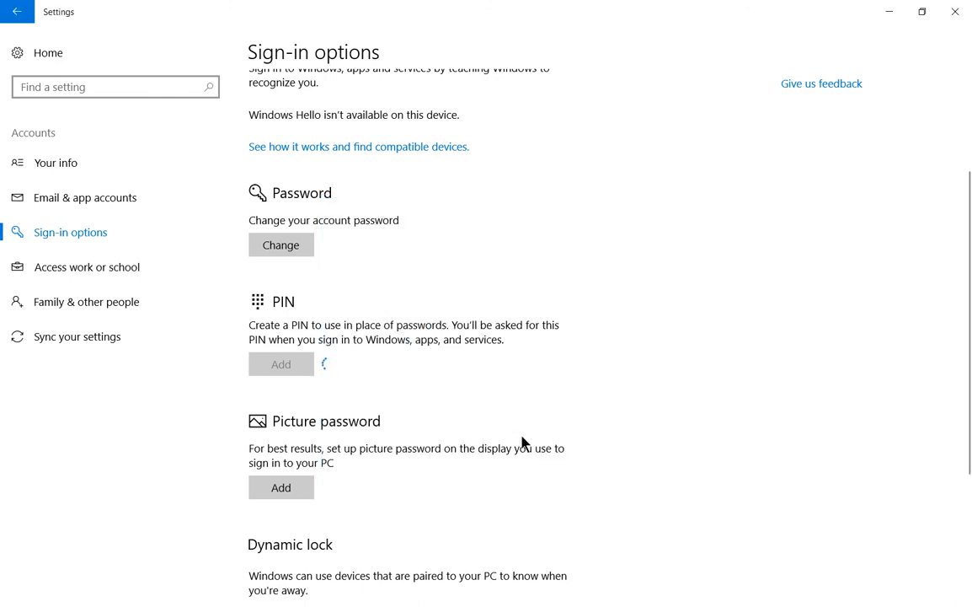